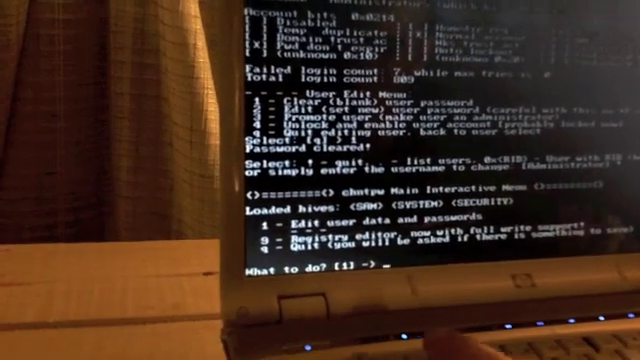
text(q)
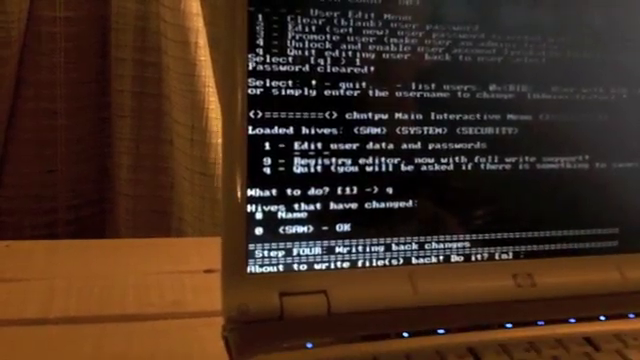